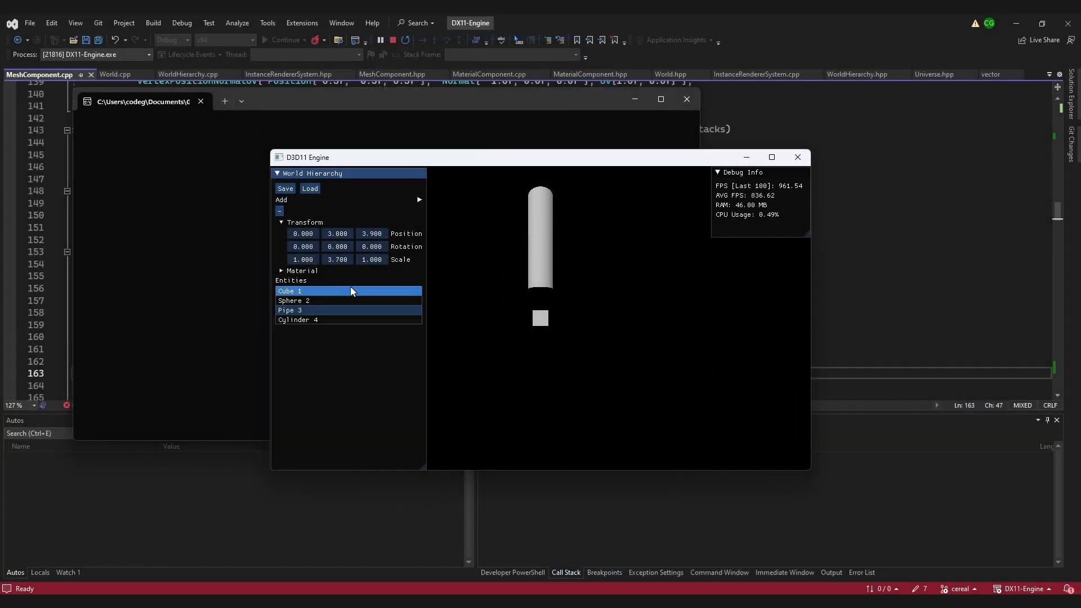
Step: Set Cylinder 4's Position X to 8.600 and scale it to about 14.3 × 9.1 × 9.2
{"action": "left_click", "coordinate": [297, 319]}
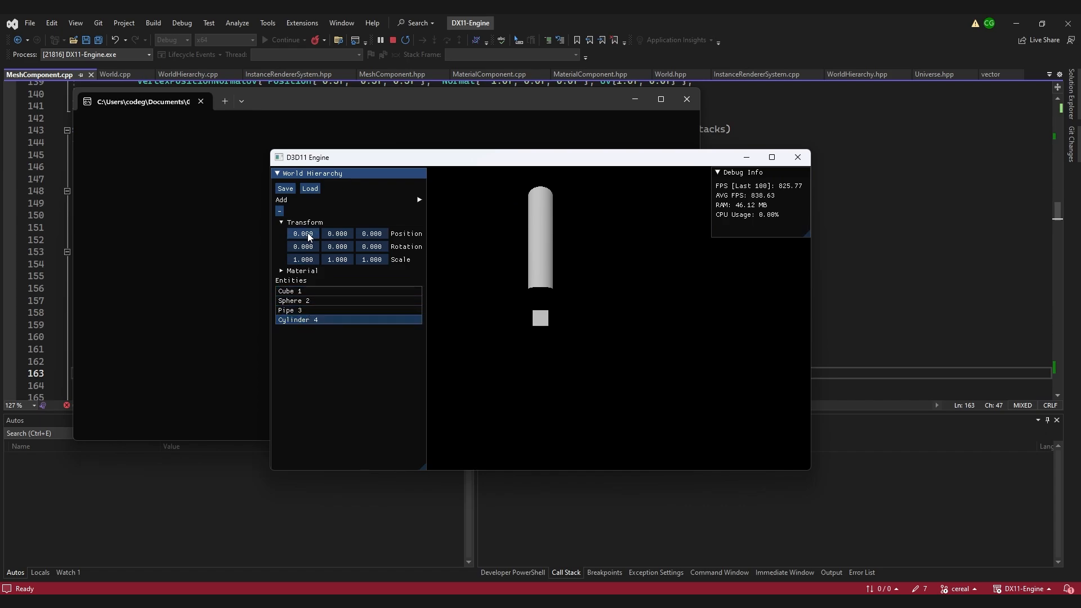
{"action": "type", "text": "8.600"}
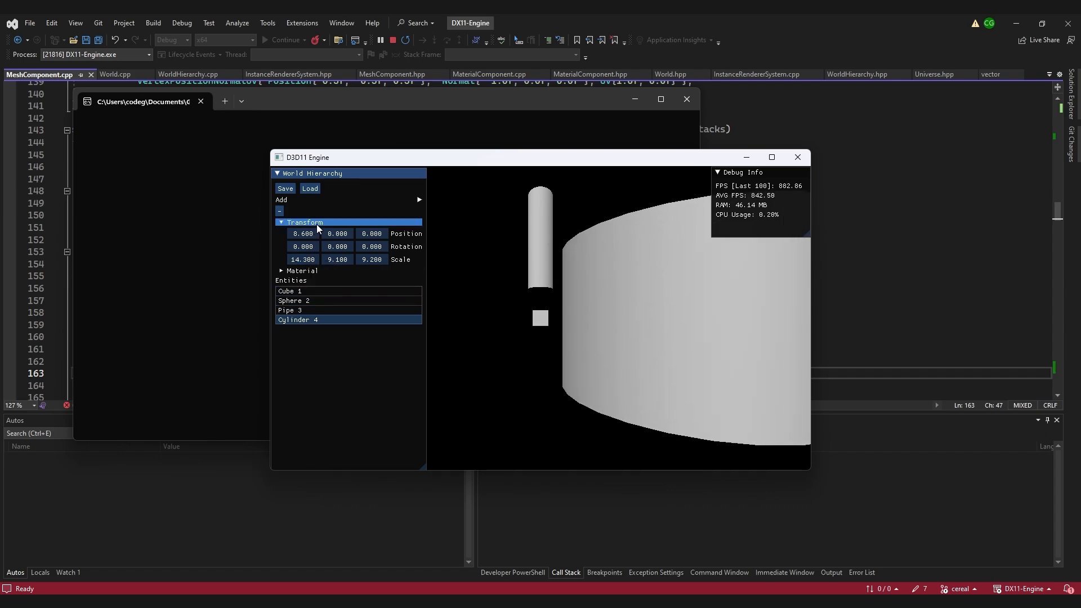
{"action": "left_click", "coordinate": [282, 270]}
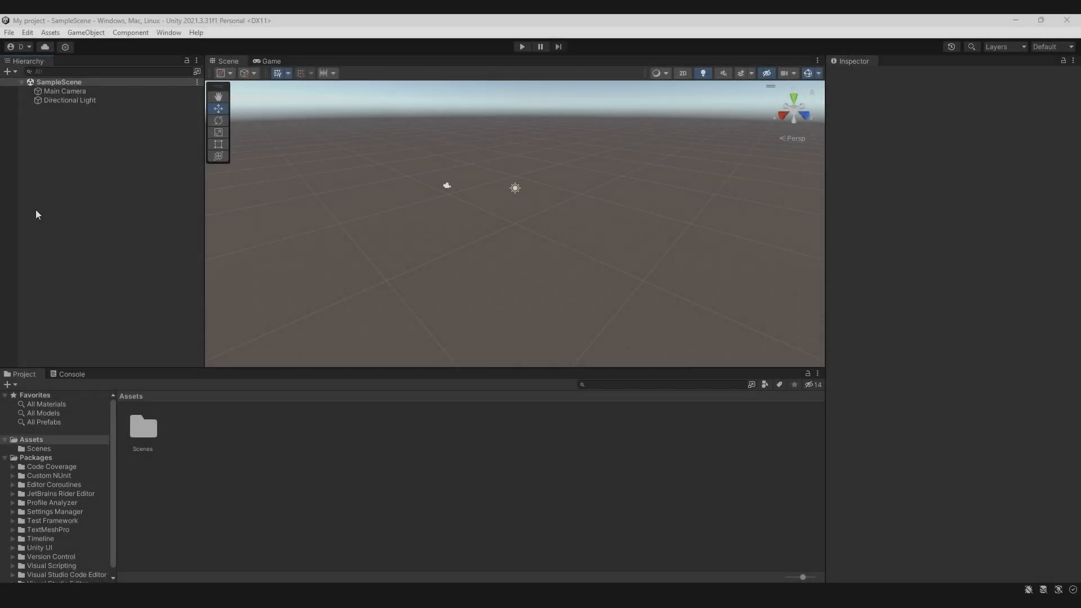
Step: Add a 3D Object > Cube from the Hierarchy context menu
{"action": "right_click", "coordinate": [38, 214]}
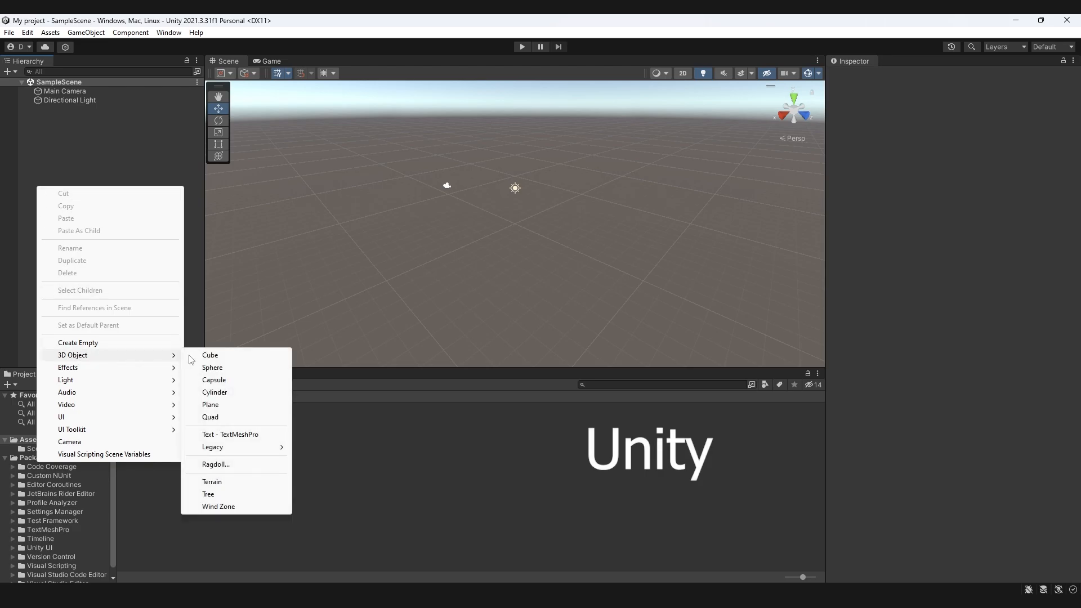
{"action": "left_click", "coordinate": [209, 355]}
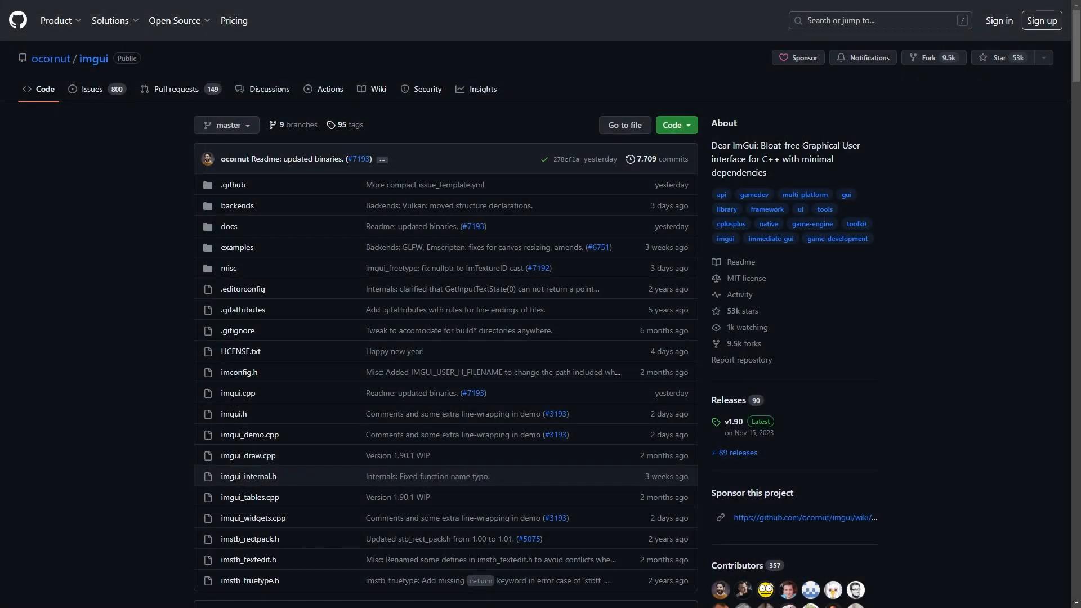
Step: Scroll down through the ocornut/imgui repository file list
{"action": "scroll", "scroll_direction": "down", "scroll_amount": 3}
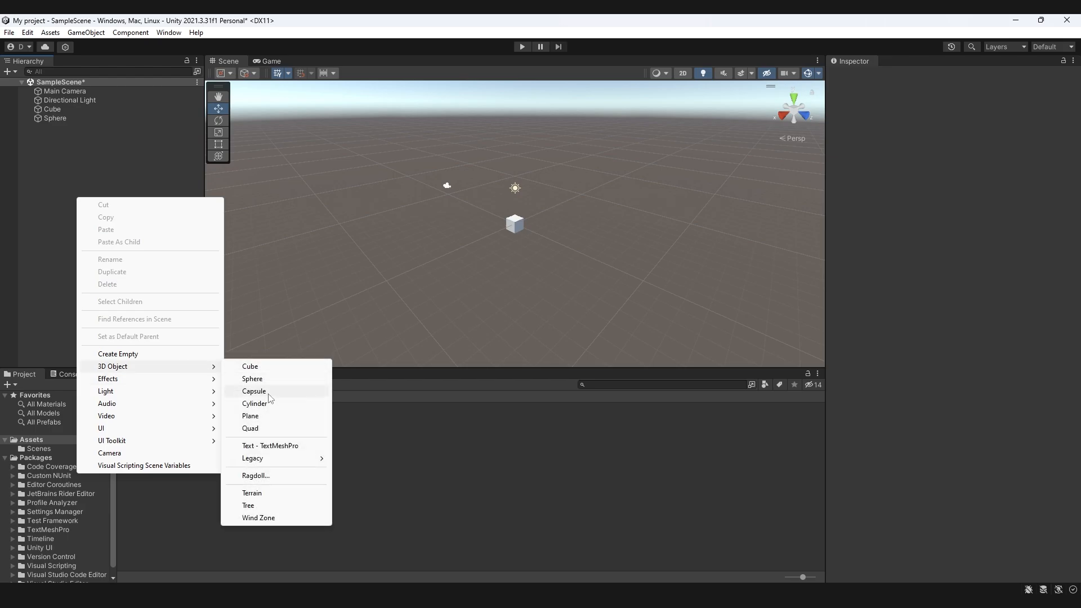
Step: Choose Capsule from the 3D Object menu to add it to SampleScene
{"action": "left_click", "coordinate": [254, 391]}
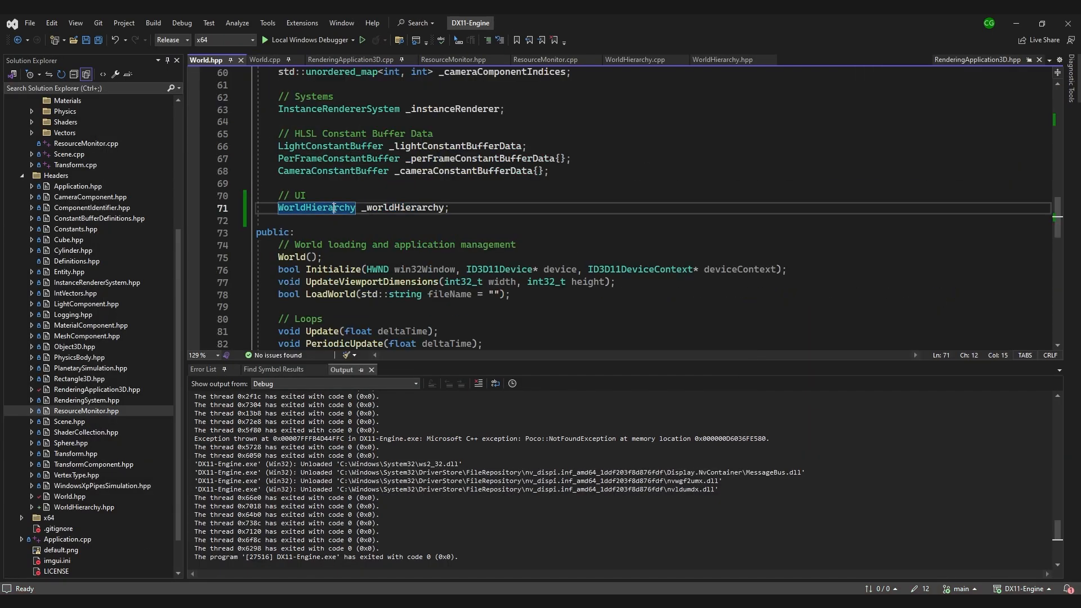
Step: Launch the engine with Local Windows Debugger to show Cube 1–4 in World Hierarchy
{"action": "left_click", "coordinate": [635, 60]}
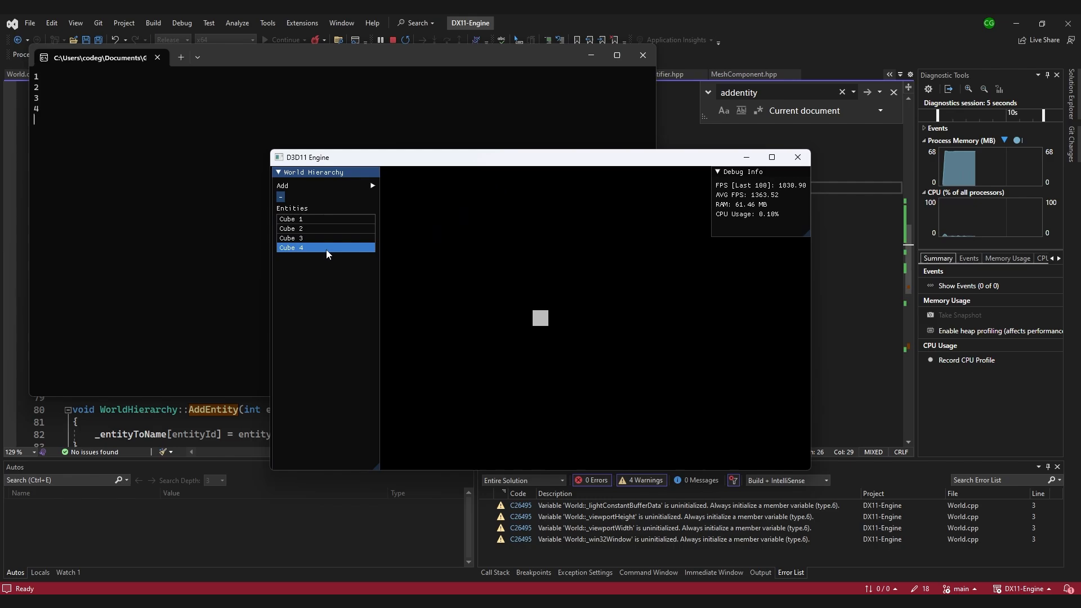
Step: Delete Cube 4 and another extra cube from the World Hierarchy
{"action": "left_click", "coordinate": [281, 197]}
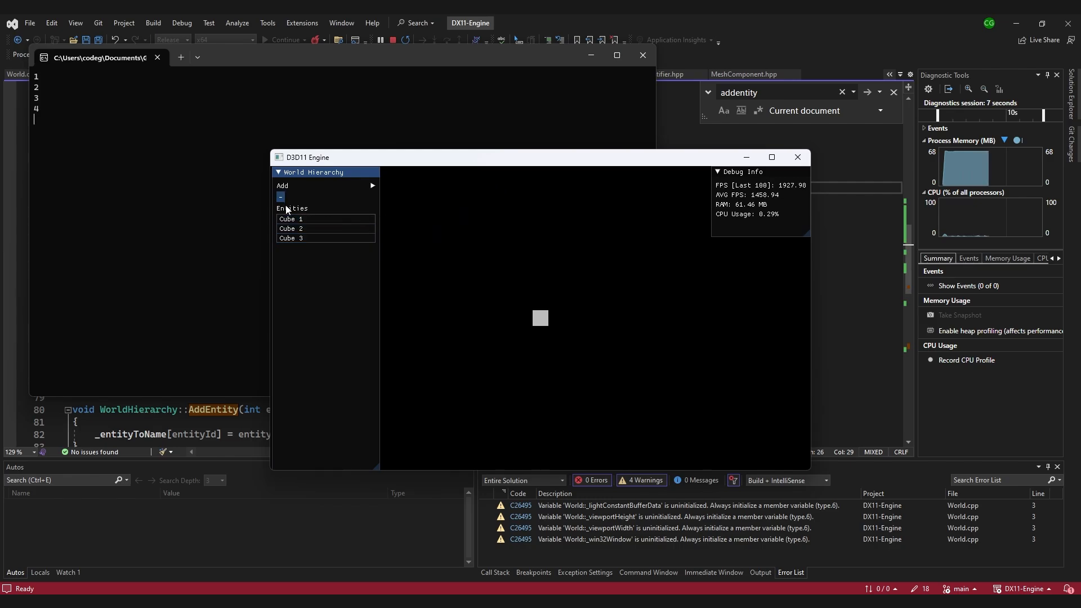
{"action": "left_click", "coordinate": [300, 219]}
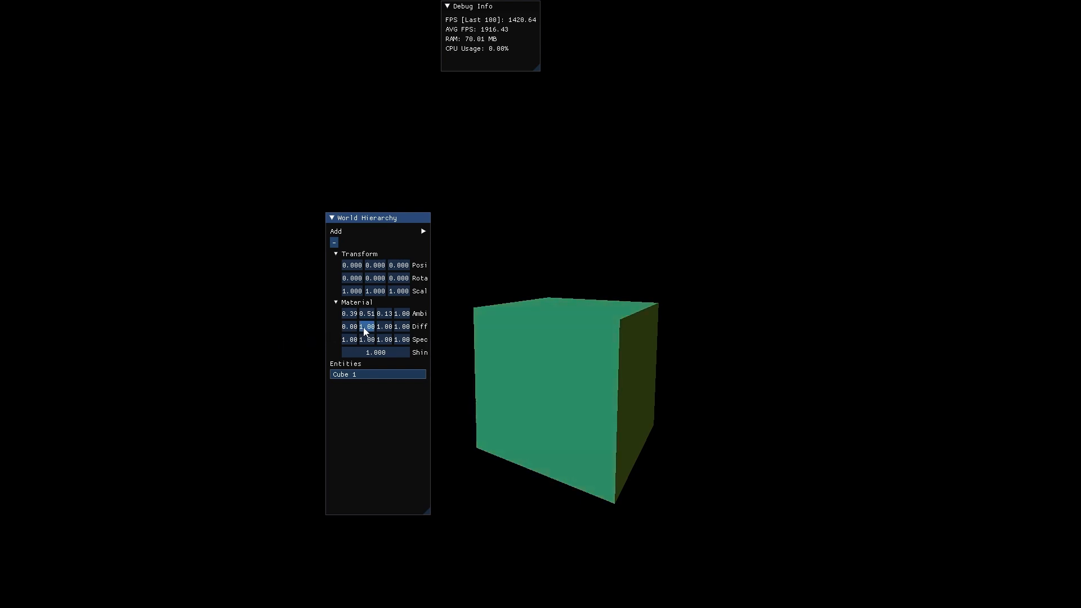
Step: Drag across Cube 1's Diffuse colour field to change the material colour
{"action": "left_click_drag", "start_coordinate": [372, 327], "coordinate": [383, 339]}
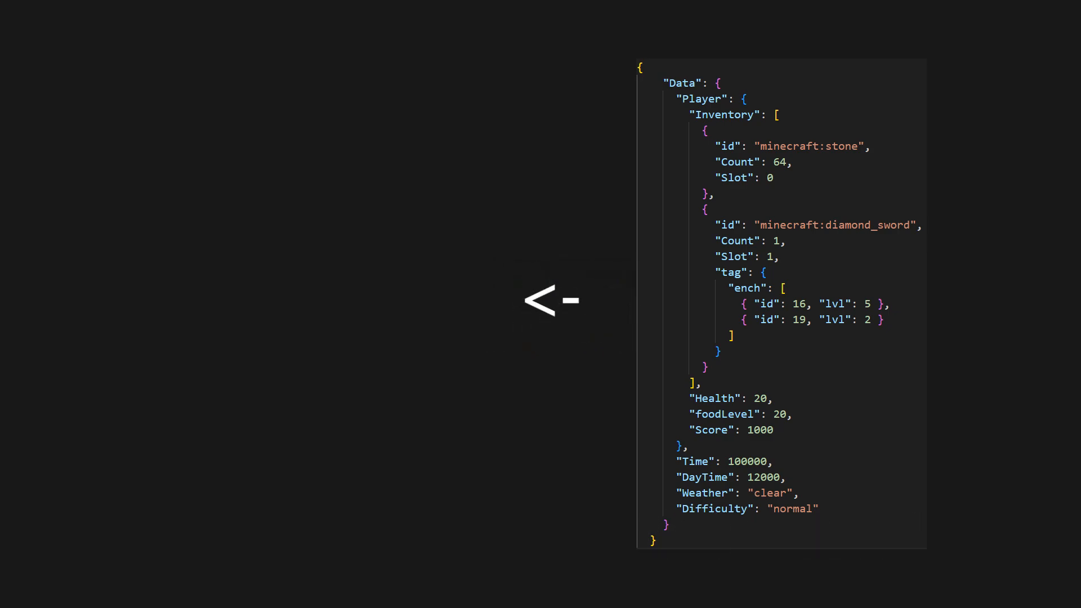
Step: Select the Debug configuration in the project property pages
{"action": "key", "text": "Escape"}
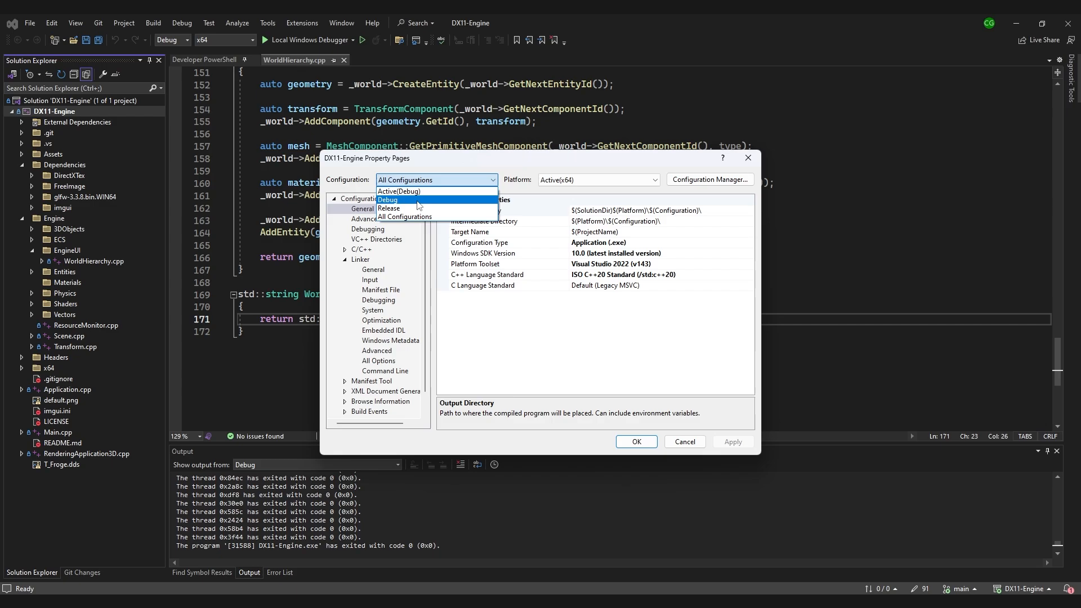
{"action": "left_click", "coordinate": [388, 200]}
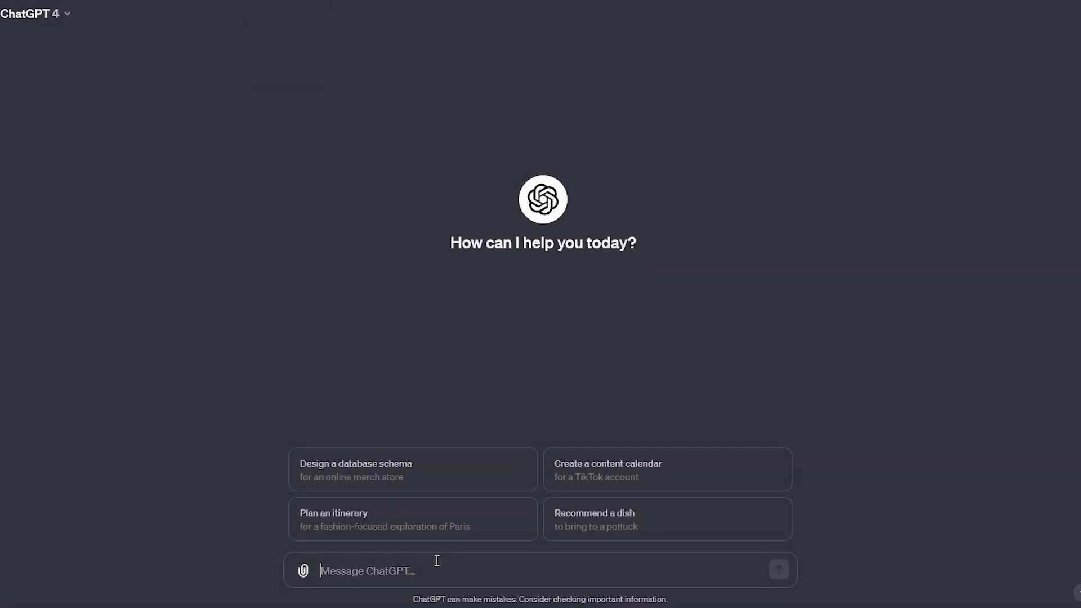
Step: Send ChatGPT 'What are the most popular C++ serialization libraries?'
{"action": "type", "text": "What are the"}
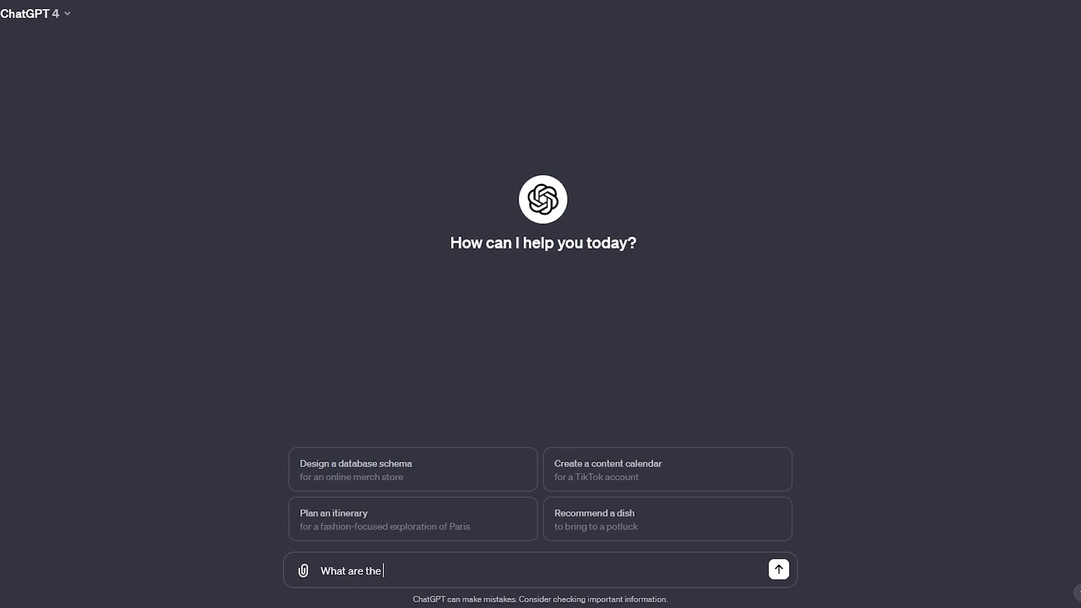
{"action": "type", "text": "most popular"}
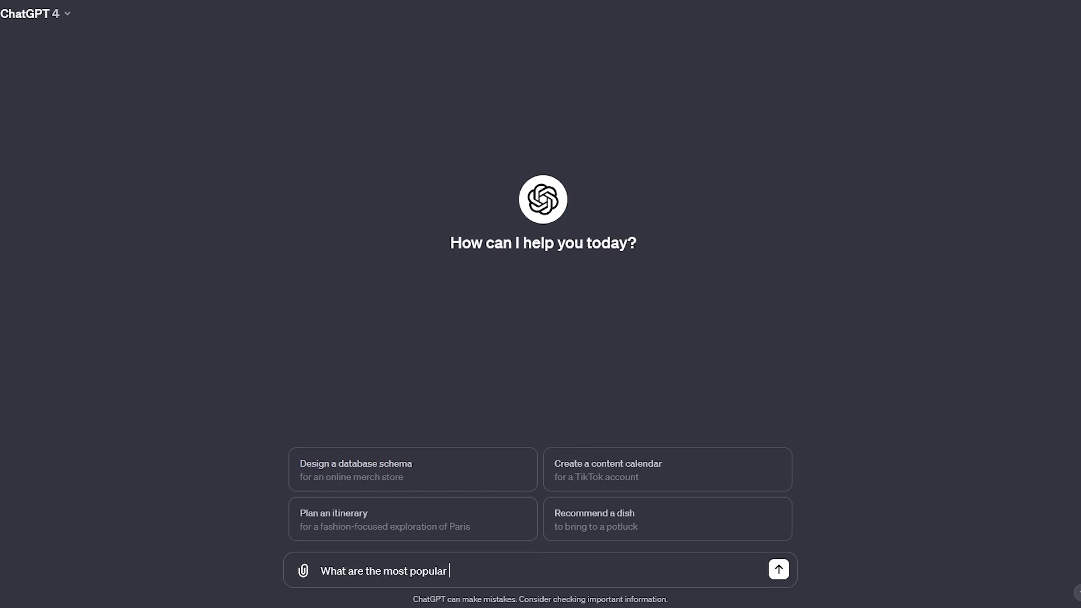
{"action": "type", "text": "C++ serializa"}
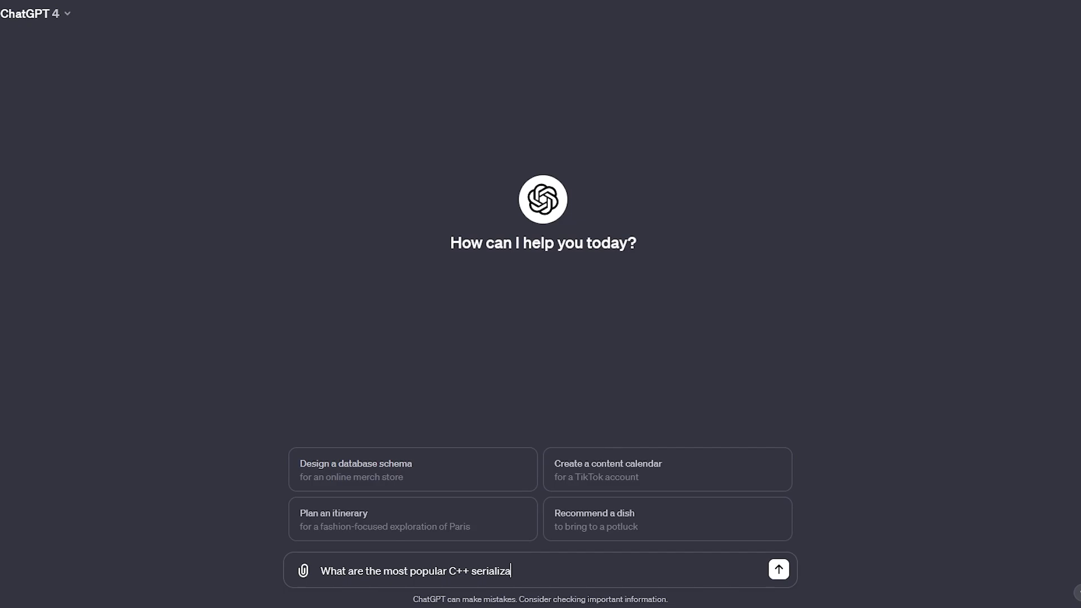
{"action": "type", "text": "tion libraries?"}
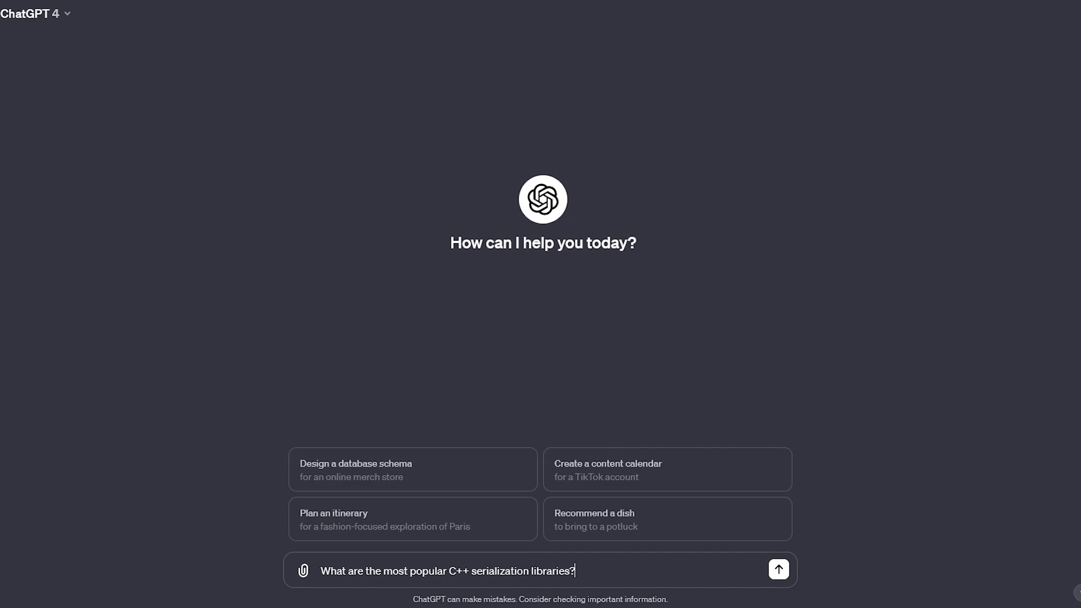
{"action": "left_click", "coordinate": [778, 570]}
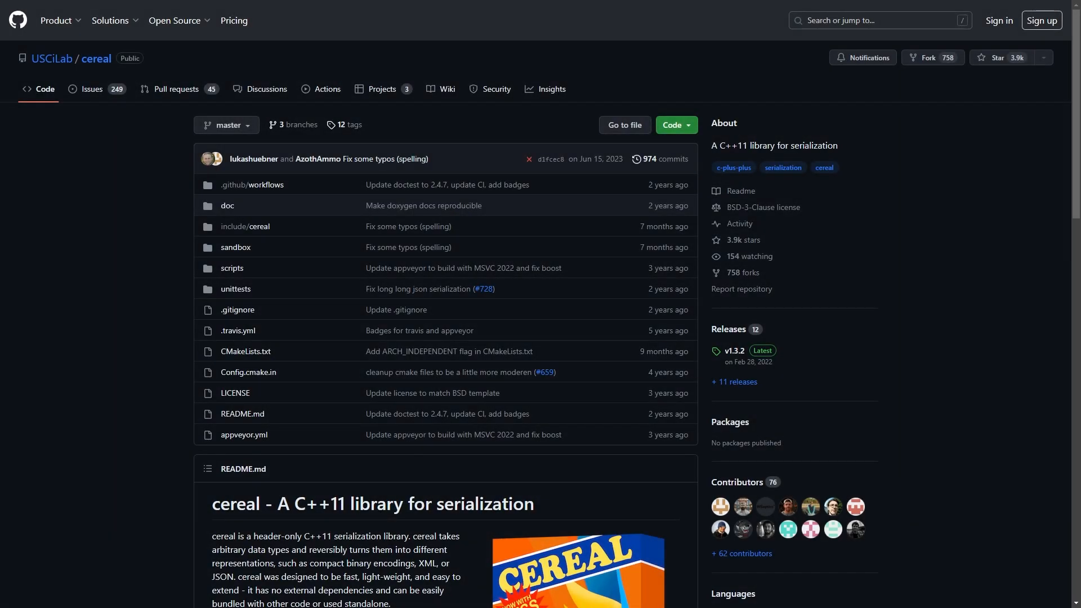
Step: Scroll the USCiLab/cereal page down to its README introduction
{"action": "scroll", "scroll_direction": "down", "scroll_amount": 3}
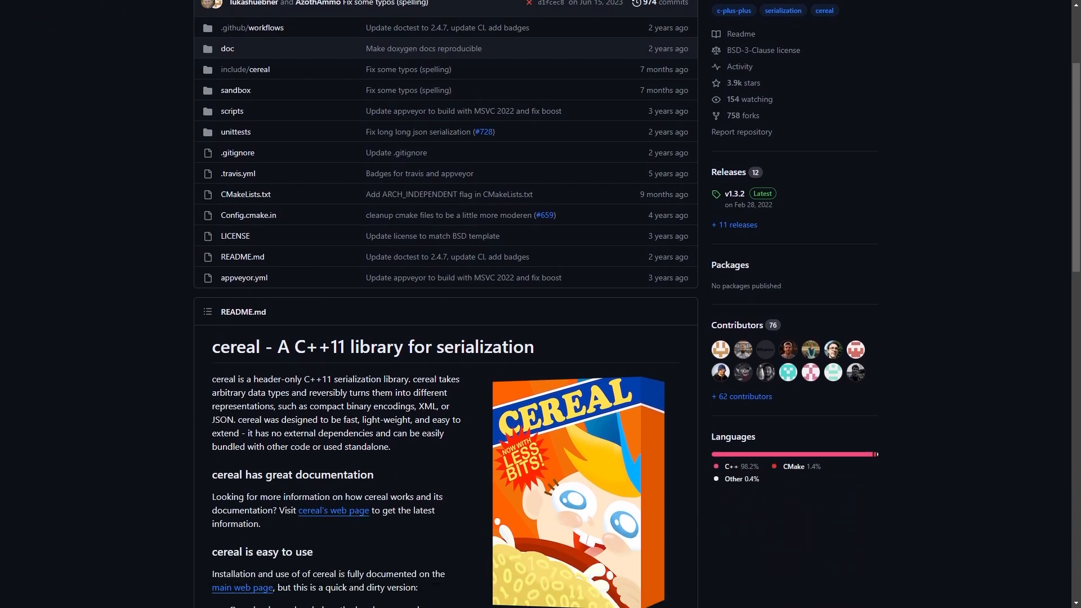
{"action": "scroll", "scroll_direction": "down", "scroll_amount": 3}
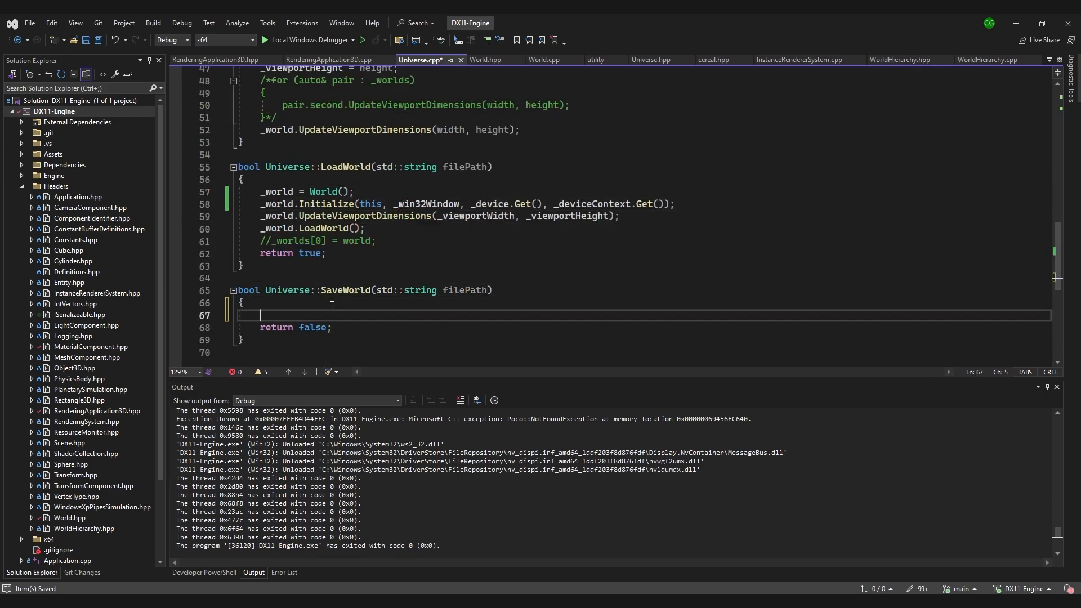
Step: Type std::ofstream in World.hpp and mark the blank line below _worldHierarchy
{"action": "type", "text": "std::ofstream os(filePath);"}
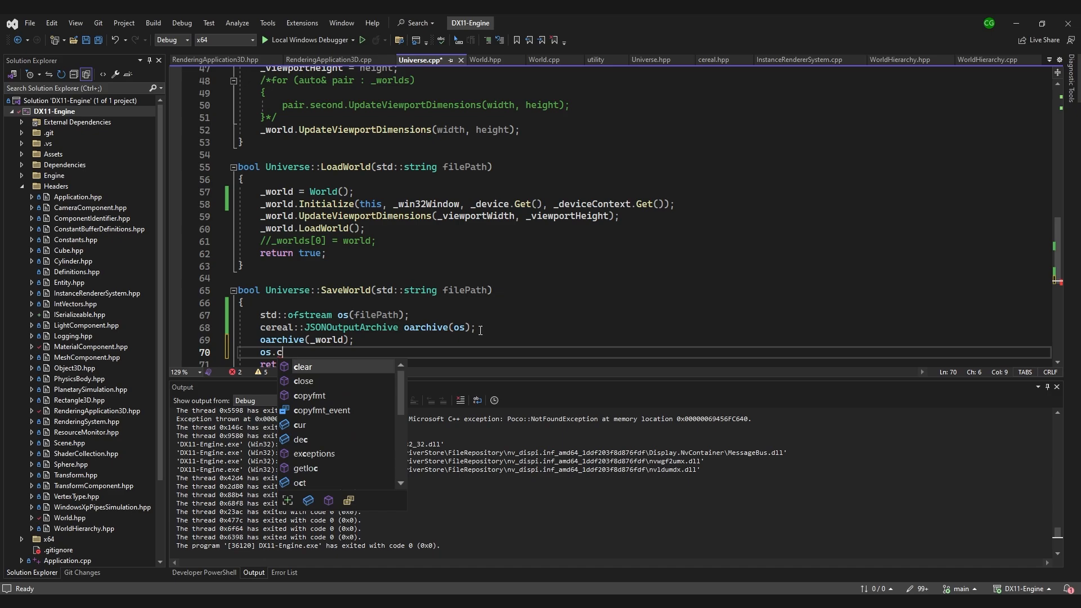
{"action": "left_click", "coordinate": [482, 61]}
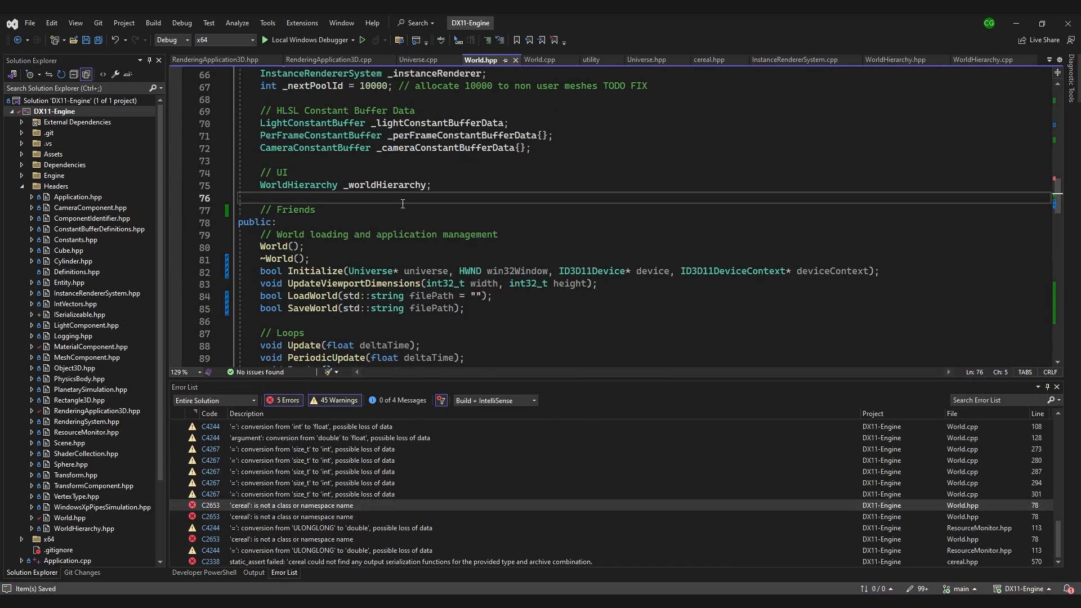
{"action": "left_click", "coordinate": [648, 59]}
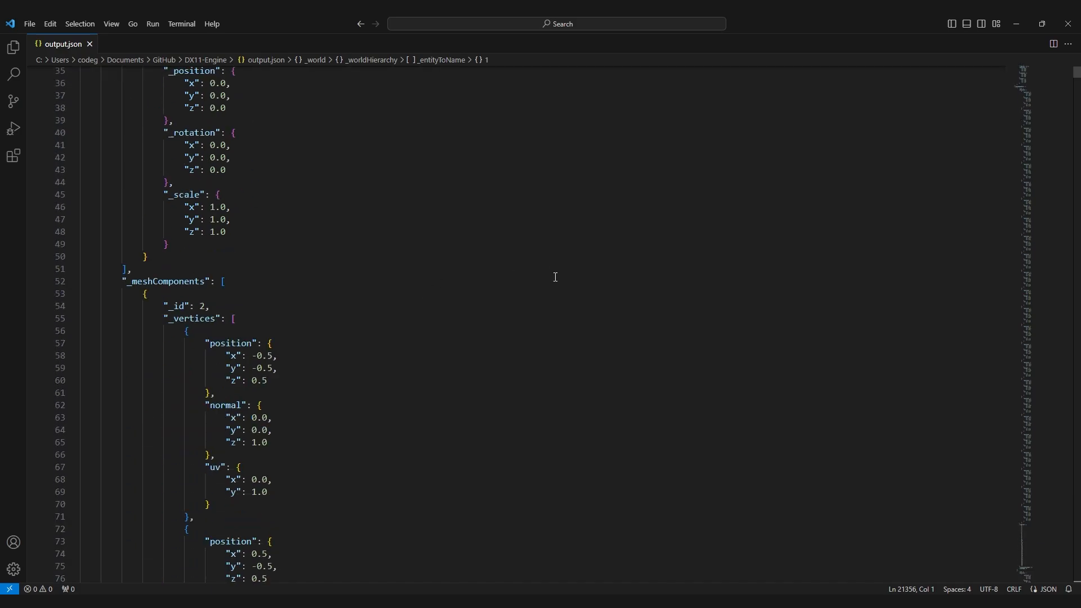
Step: Scroll the vertex listing, then open the 780 KB output.json from File Explorer in VS Code
{"action": "scroll", "scroll_direction": "down", "scroll_amount": 3}
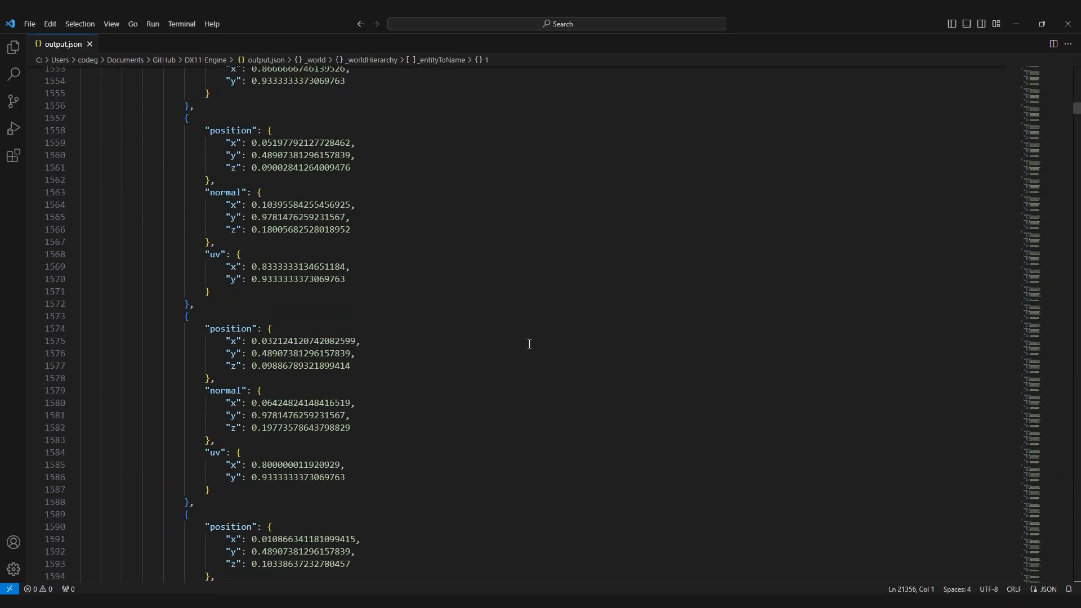
{"action": "scroll", "scroll_direction": "down", "scroll_amount": 3}
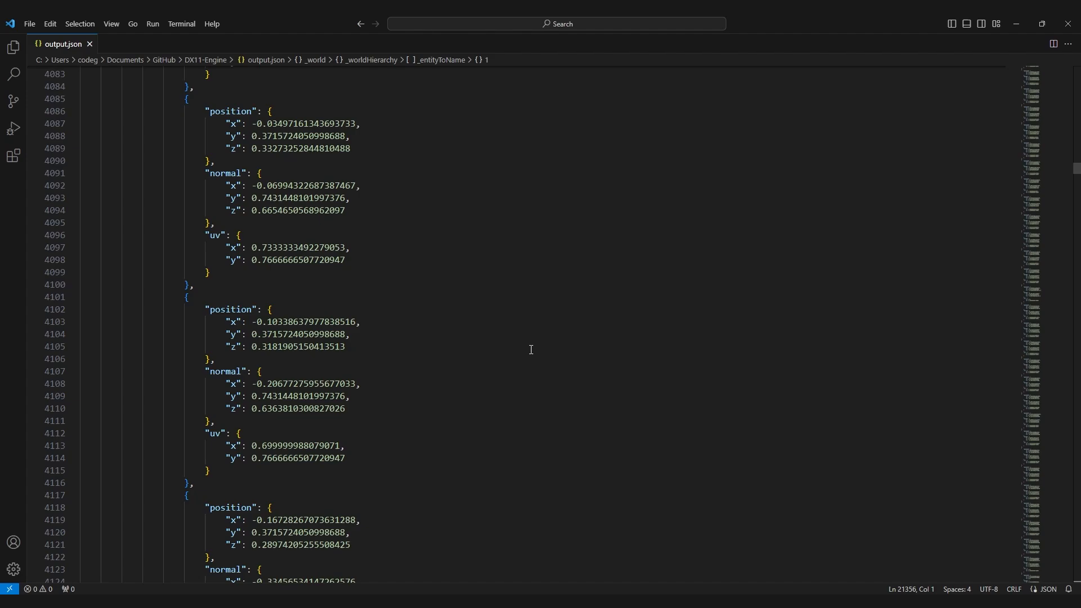
{"action": "scroll", "scroll_direction": "down", "scroll_amount": 3}
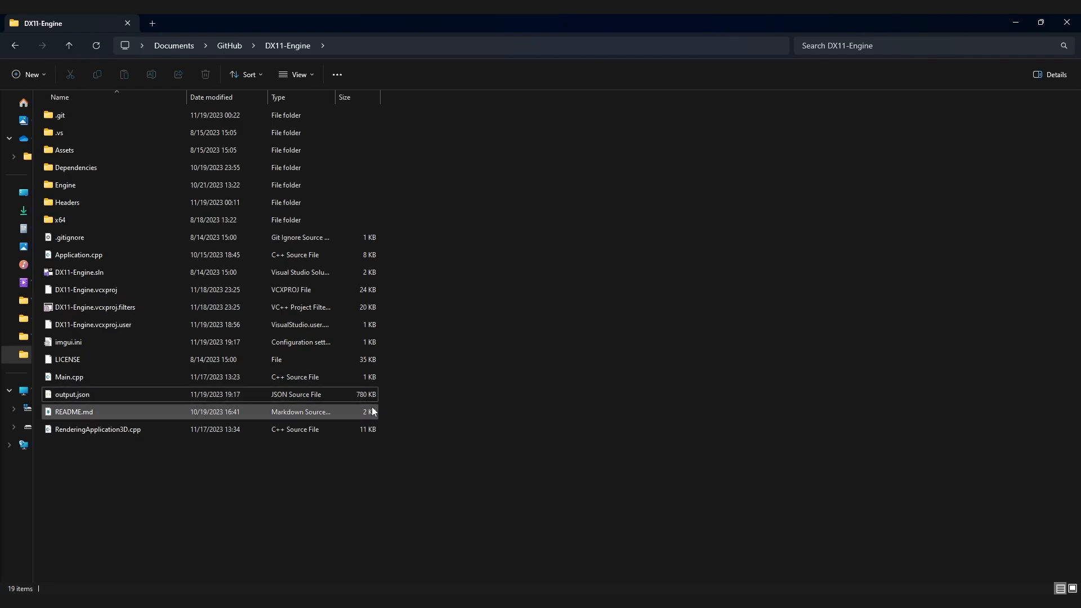
{"action": "left_click", "coordinate": [72, 395]}
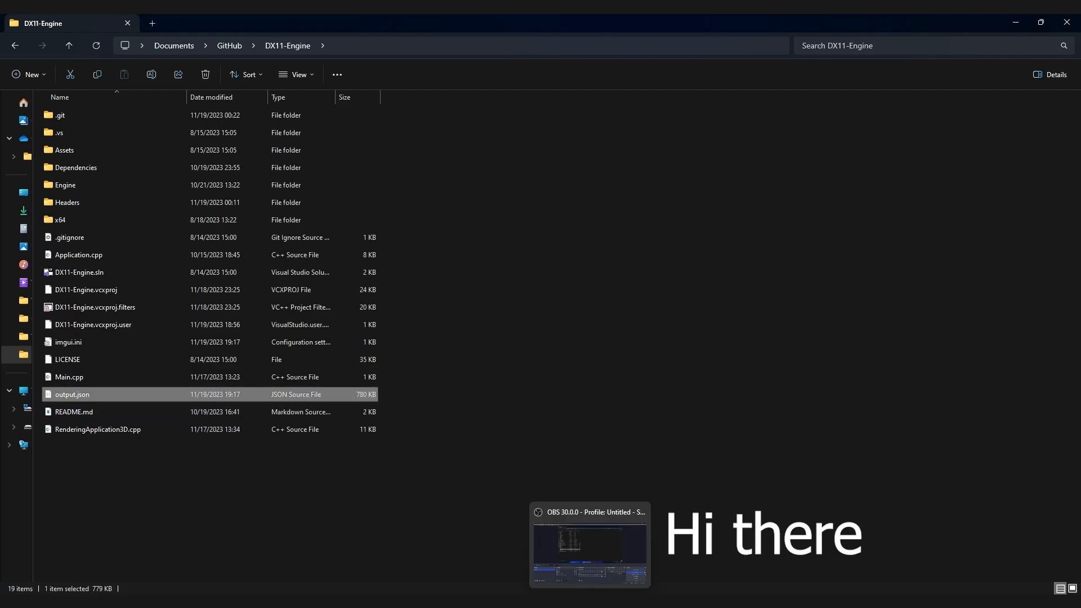
{"action": "double_click", "coordinate": [72, 393]}
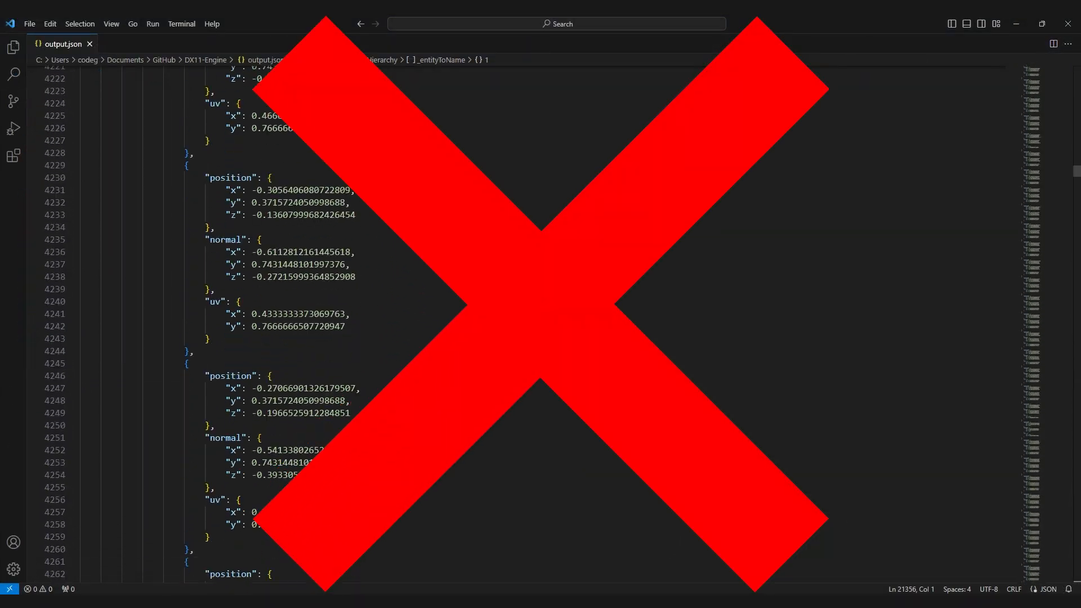
Step: Enter "geometryType": "Sphere" as the only entry in Save.json
{"action": "scroll", "scroll_direction": "down", "scroll_amount": 3}
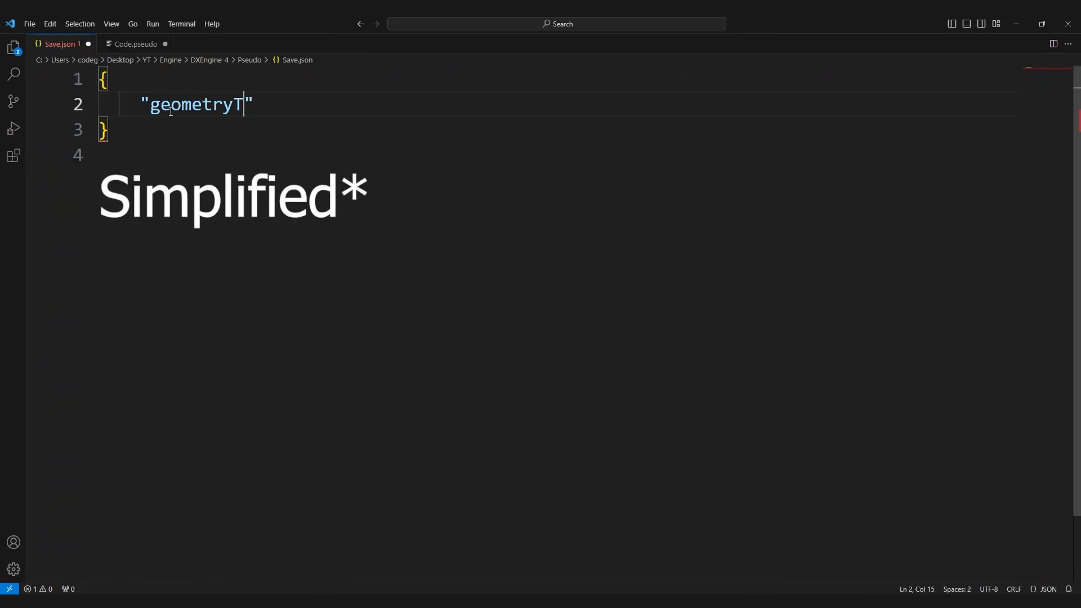
{"action": "type", "text": "ype\":"}
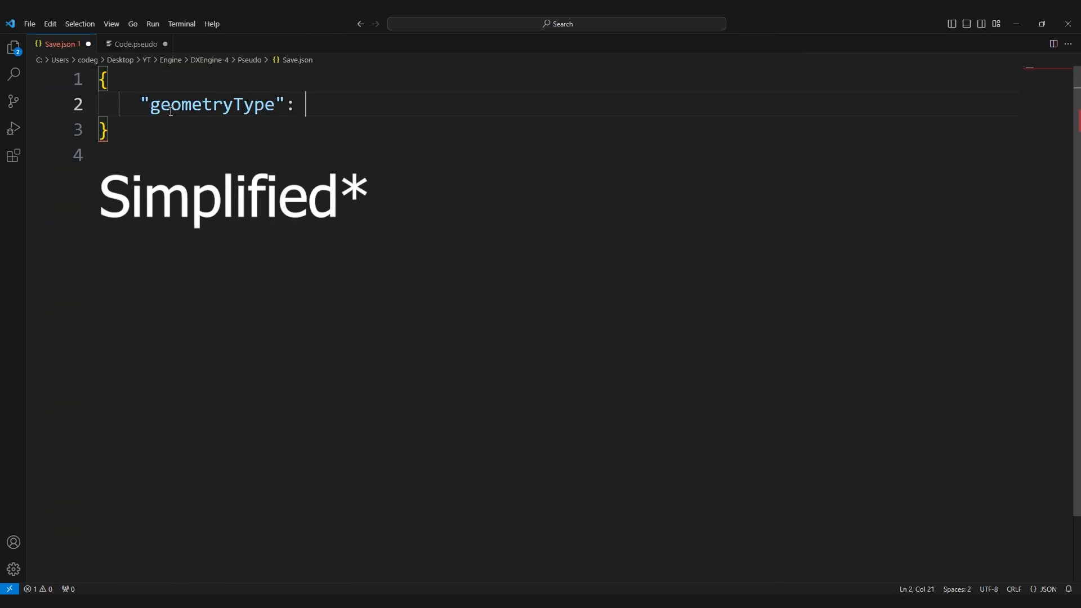
{"action": "type", "text": "\"Spher\""}
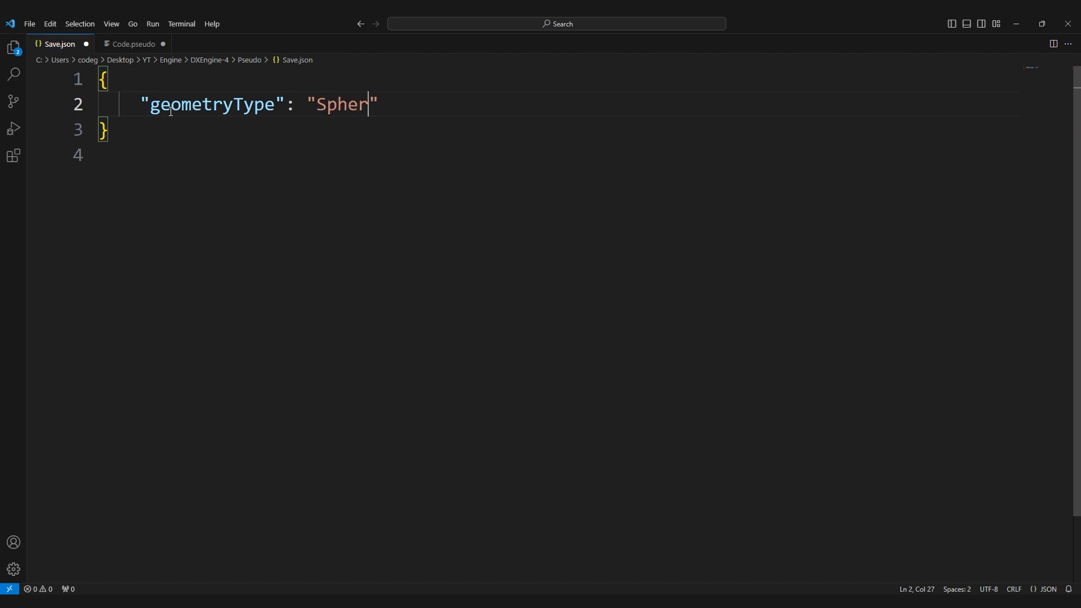
{"action": "type", "text": "e"}
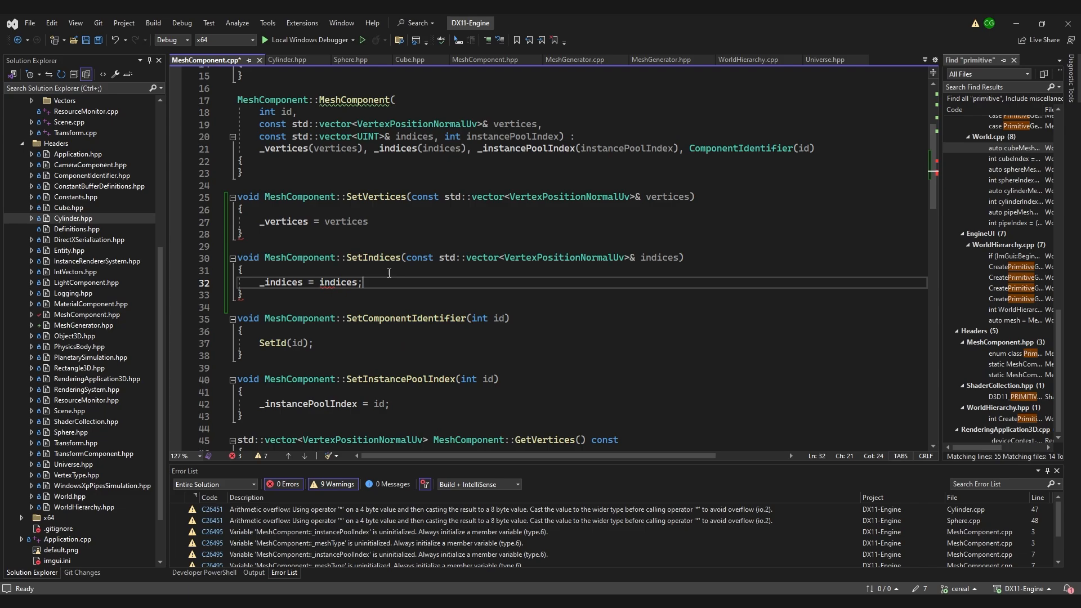
{"action": "left_click", "coordinate": [573, 59]}
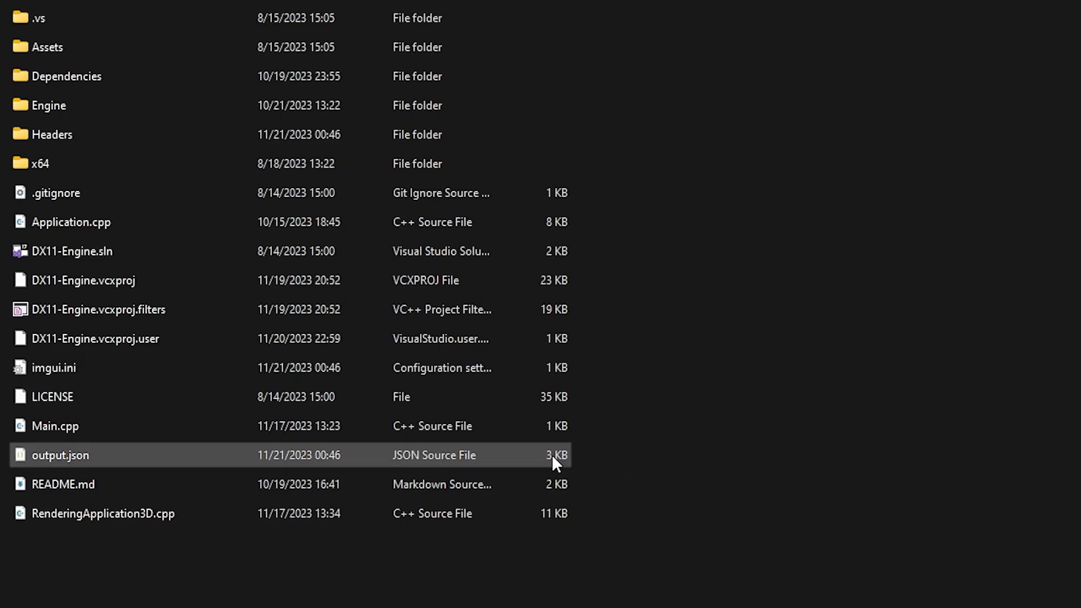
{"action": "mouse_move", "coordinate": [531, 469]}
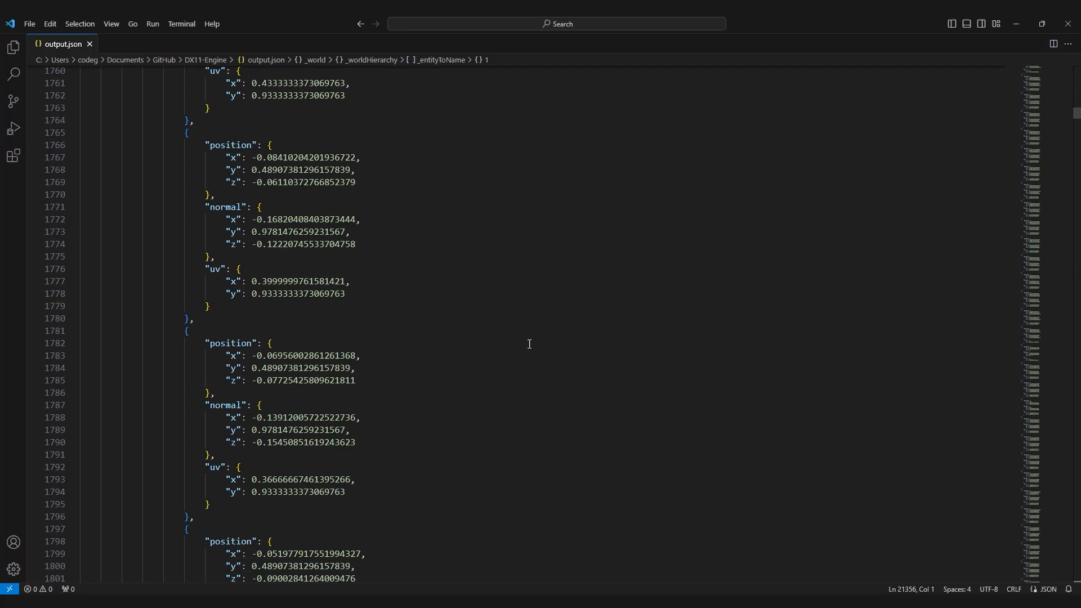
{"action": "scroll", "scroll_direction": "down", "scroll_amount": 3}
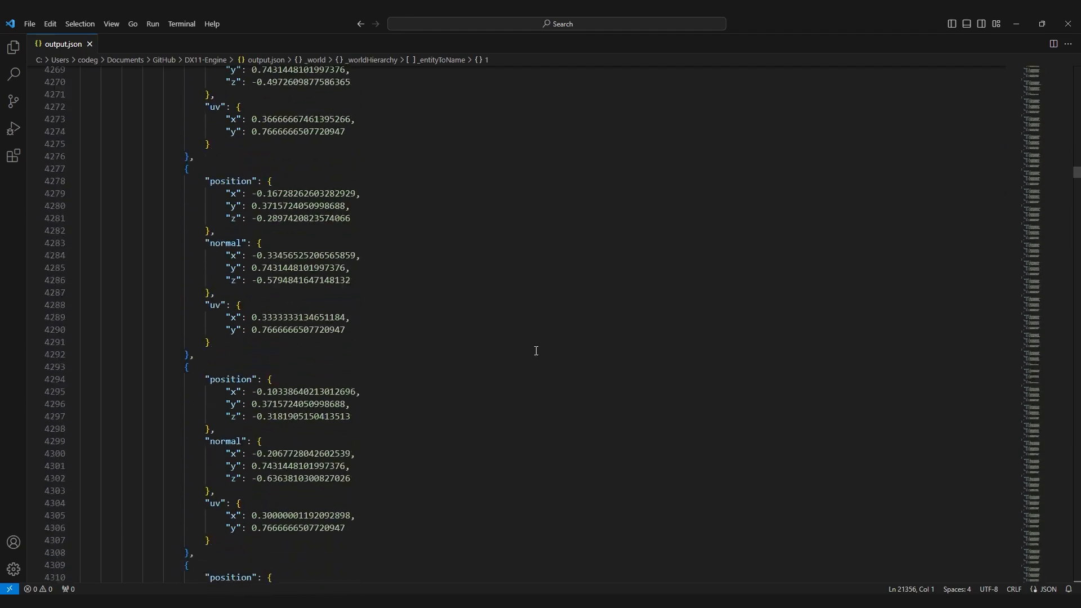
{"action": "scroll", "scroll_direction": "down", "scroll_amount": 3}
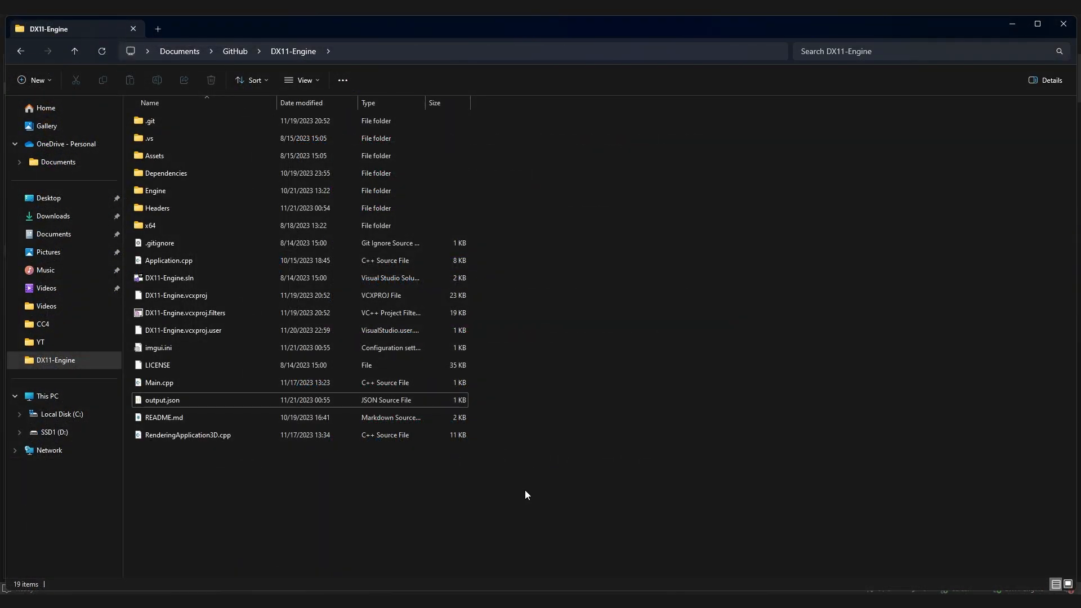
Step: Check that output.json now reads 711 bytes in File Explorer
{"action": "right_click", "coordinate": [162, 400]}
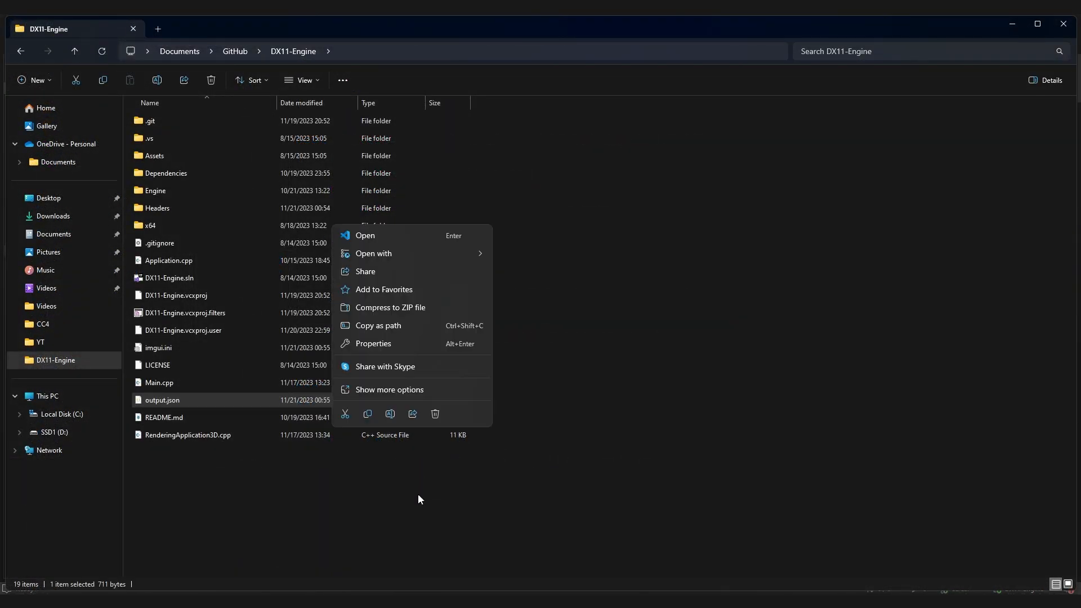
{"action": "left_click", "coordinate": [373, 344]}
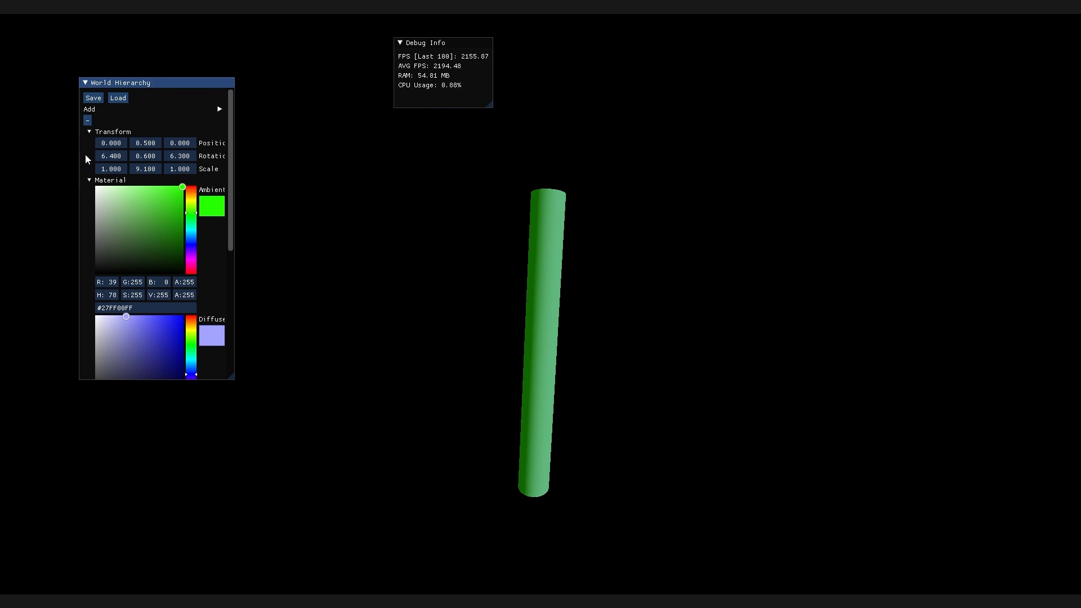
Step: Scale a green cylinder stem, a brown sphere cap and a flat green cube floor
{"action": "left_click", "coordinate": [90, 180]}
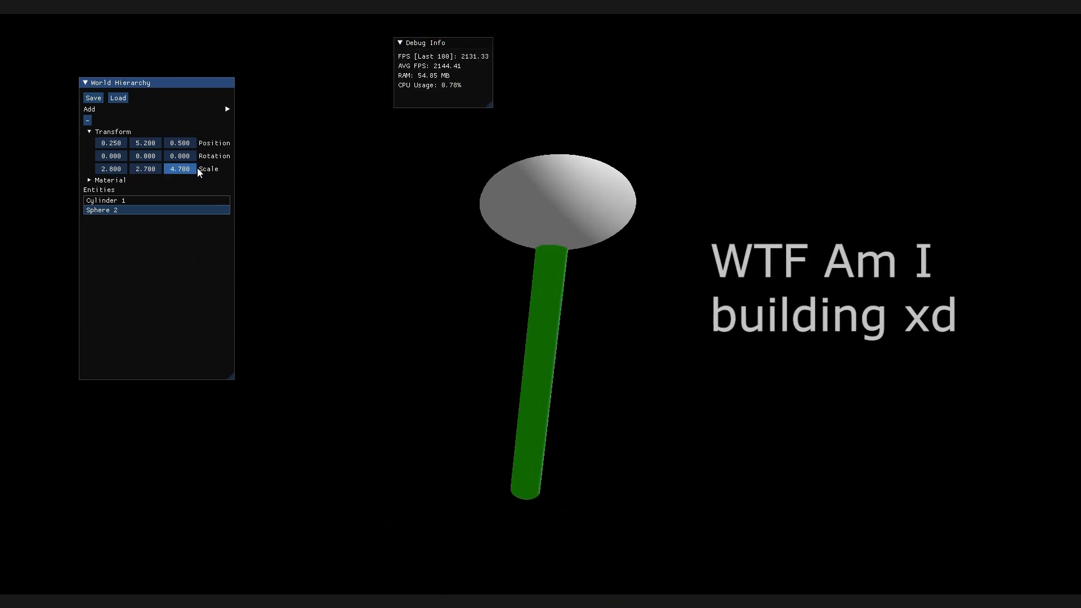
{"action": "left_click", "coordinate": [89, 181]}
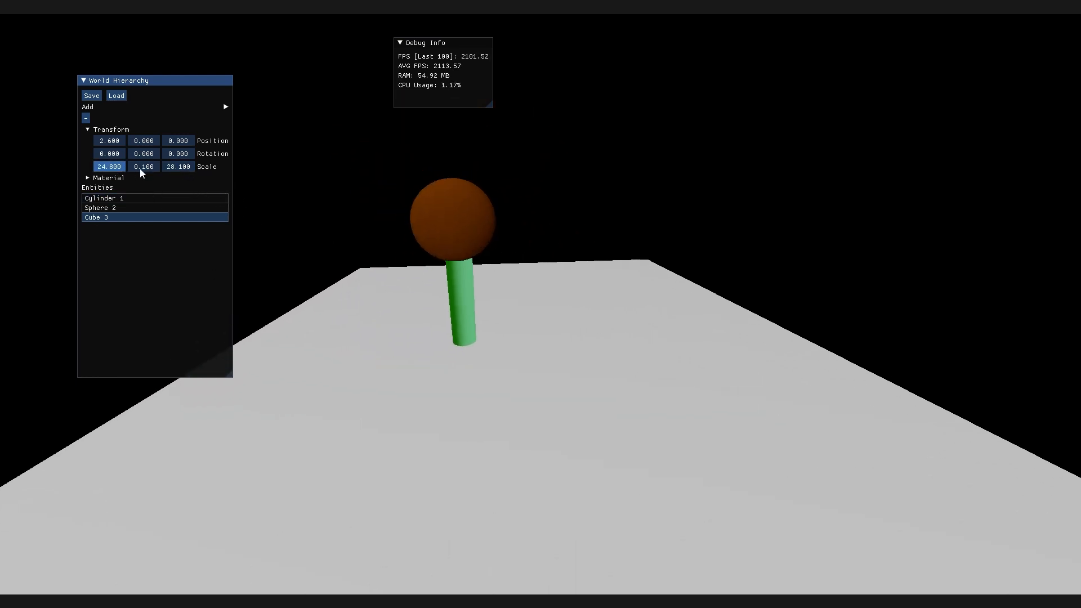
{"action": "left_click", "coordinate": [107, 178]}
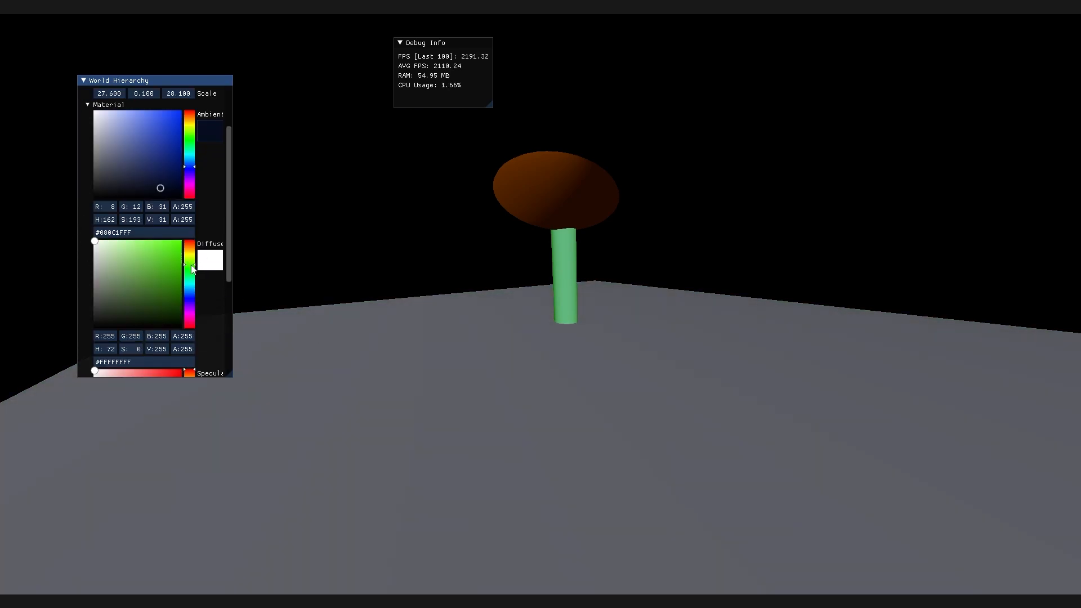
{"action": "left_click", "coordinate": [172, 247]}
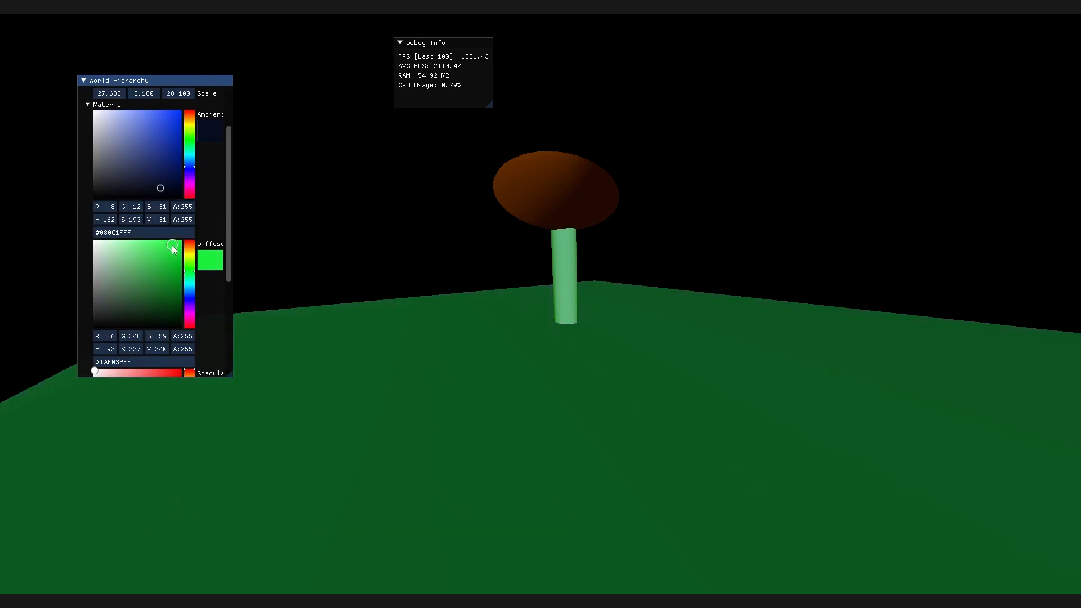